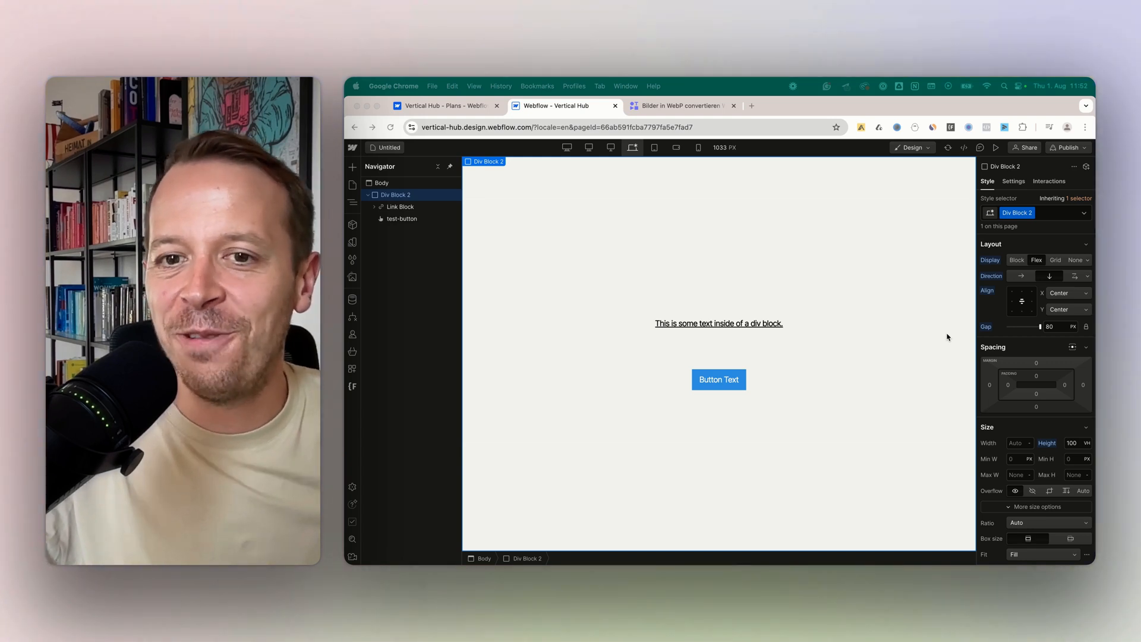
pyautogui.moveTo(899, 338)
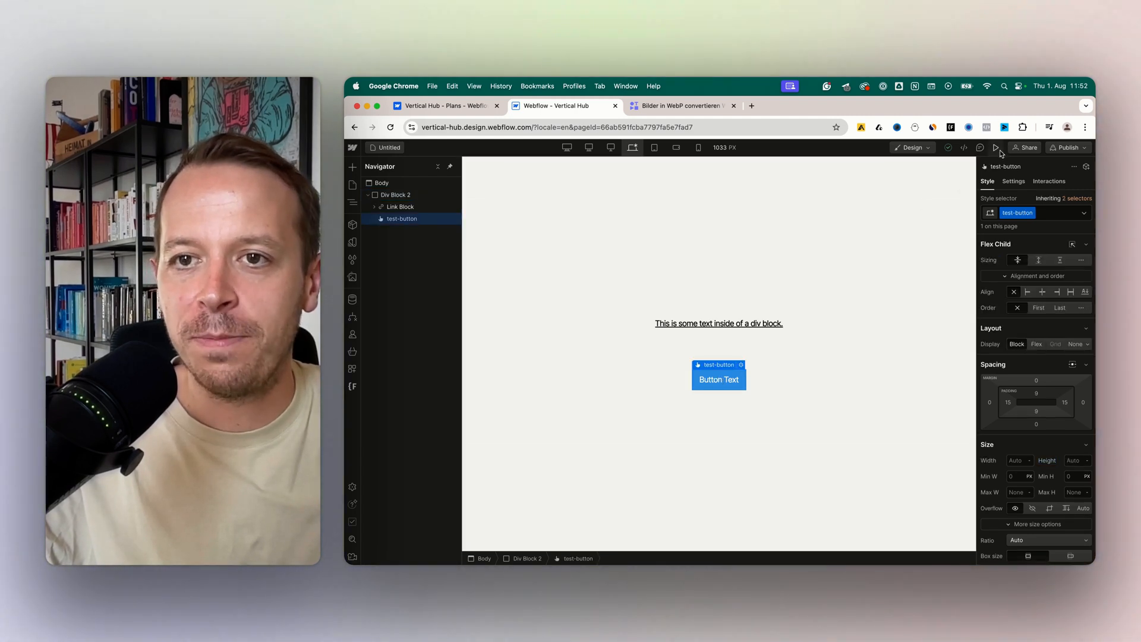
pyautogui.click(996, 147)
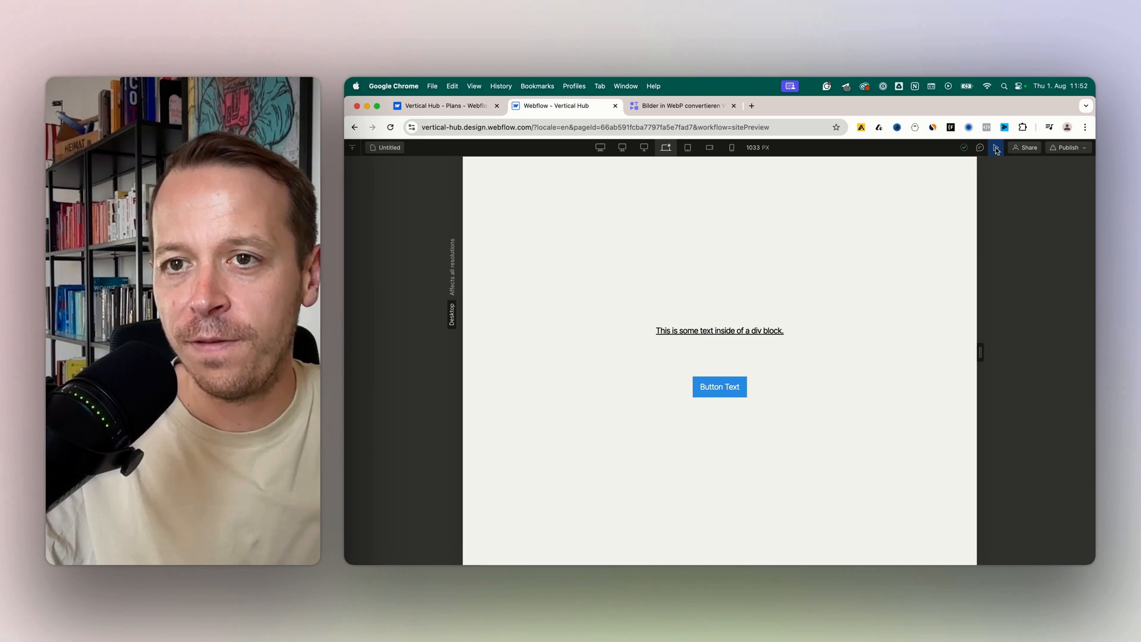
pyautogui.click(996, 147)
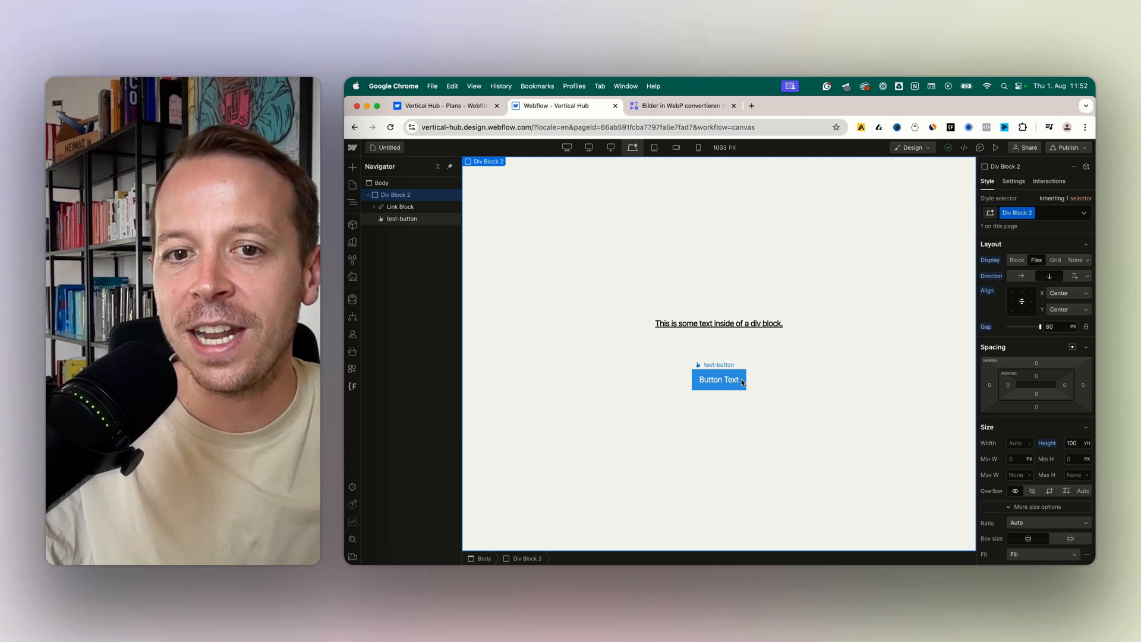
# - Select the blue test-button and switch its style state to Hover, showing Backgrounds
pyautogui.click(719, 379)
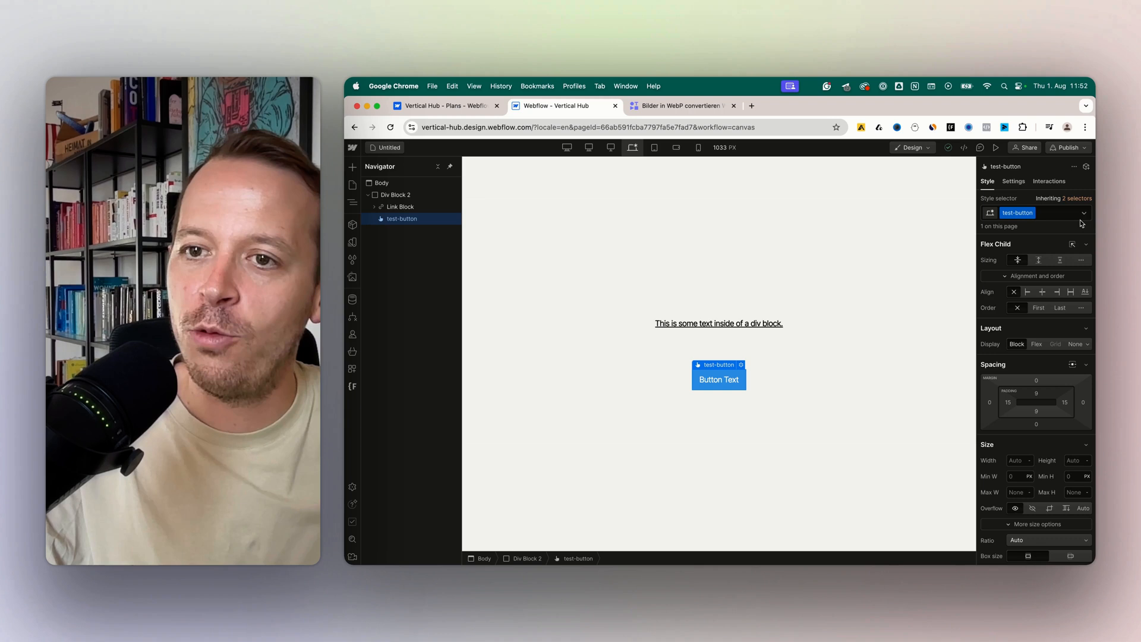
pyautogui.click(989, 213)
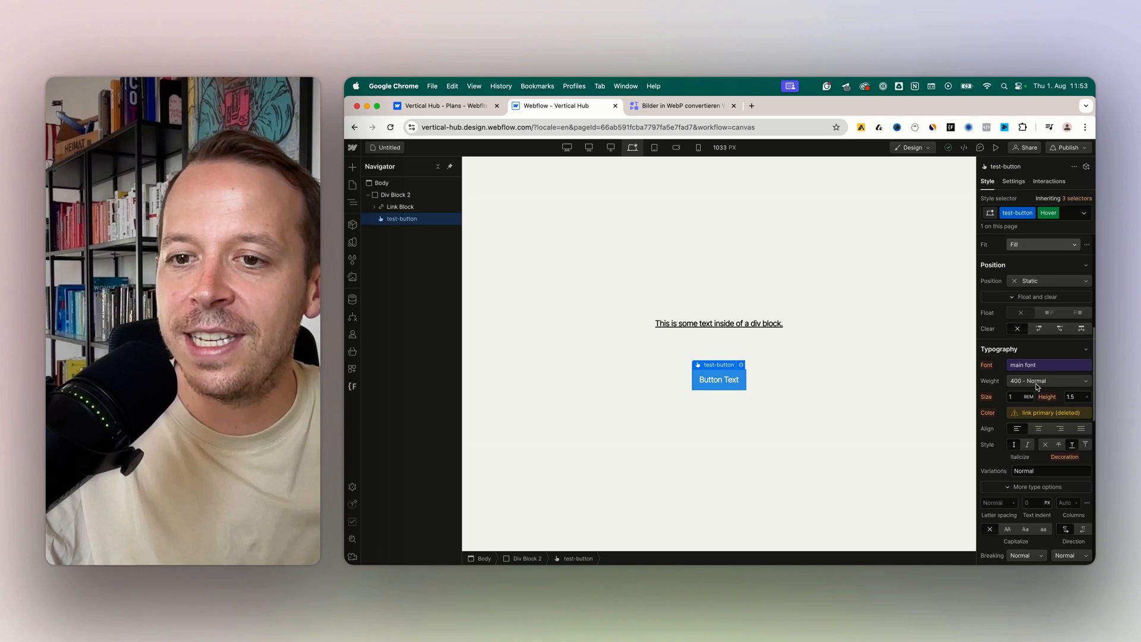
pyautogui.scroll(-3)
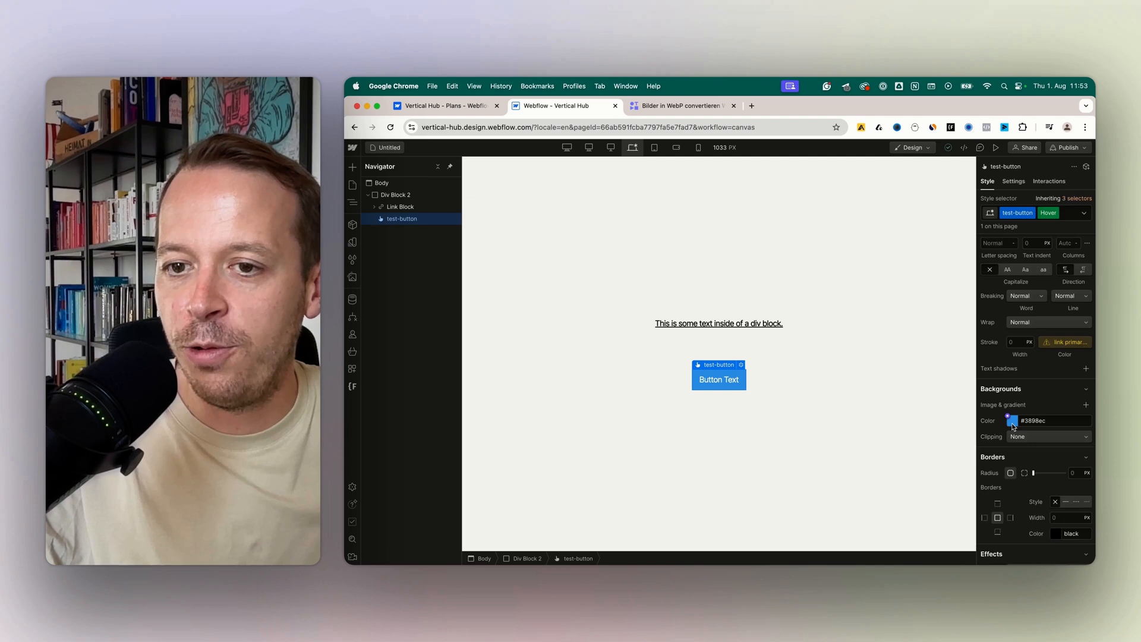
# - Set the button's hover background colour to red #ec3853, then deselect
pyautogui.click(1010, 421)
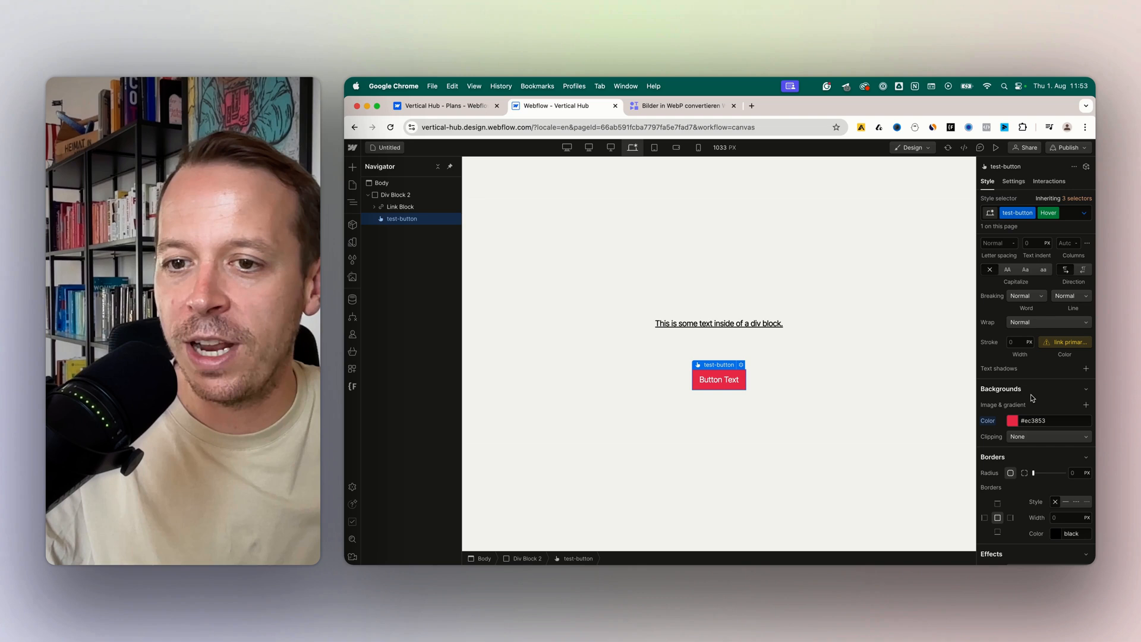
pyautogui.click(396, 194)
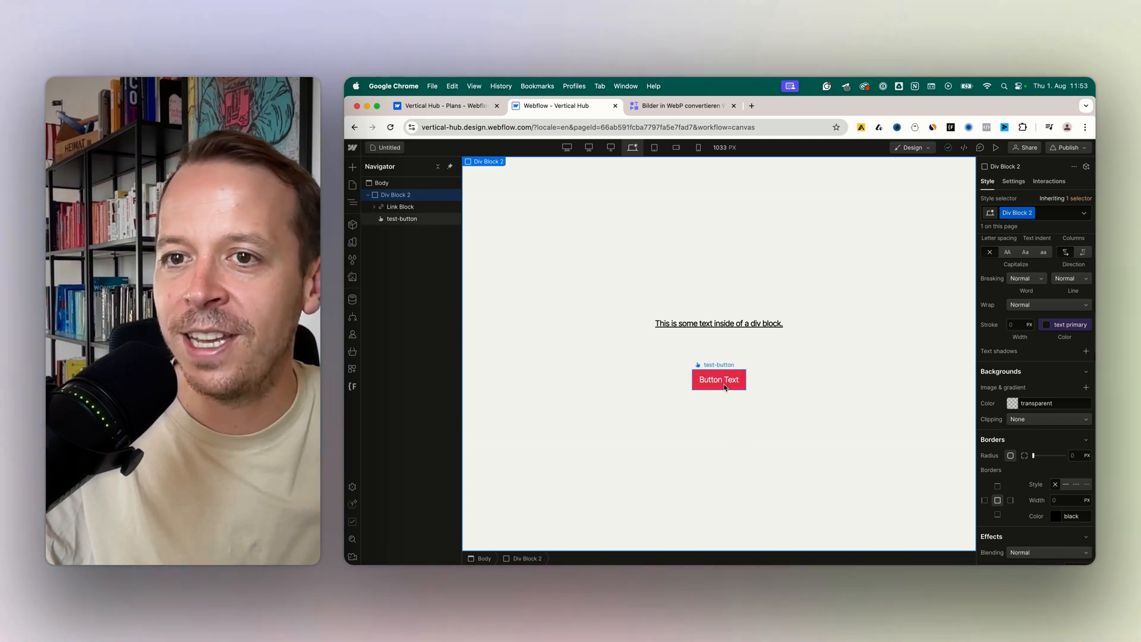
pyautogui.click(719, 379)
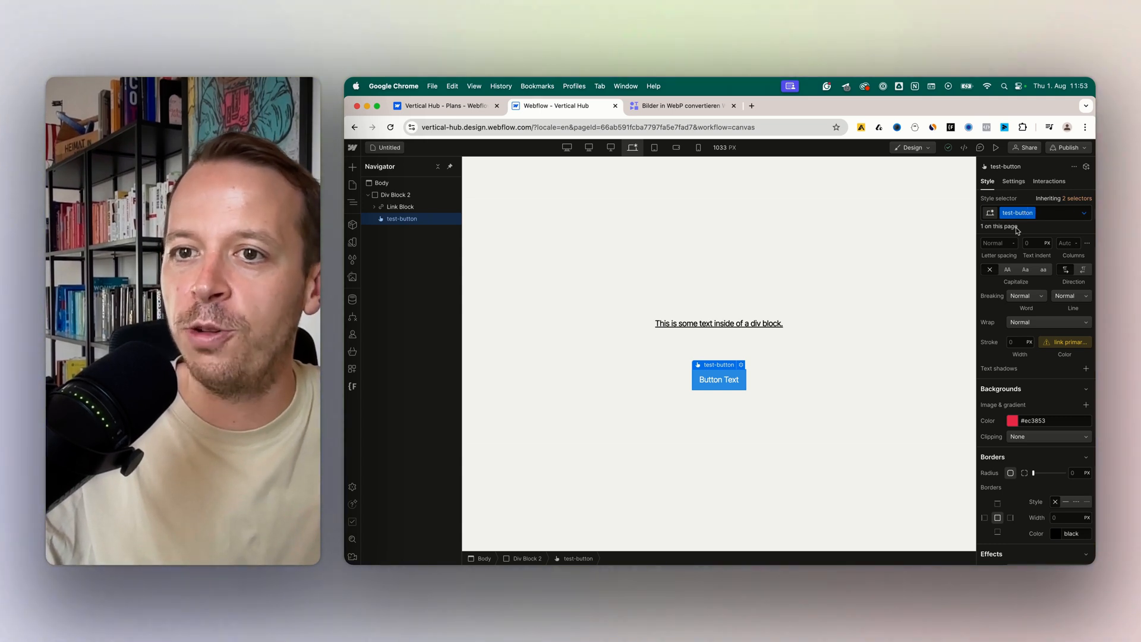
pyautogui.moveTo(986, 231)
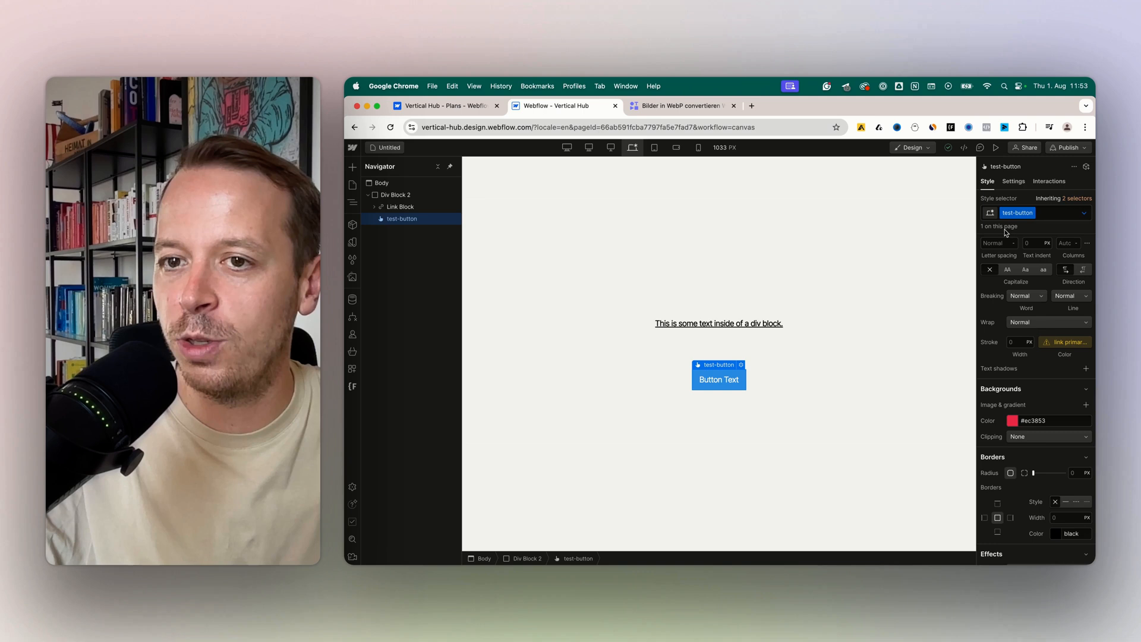
pyautogui.click(395, 194)
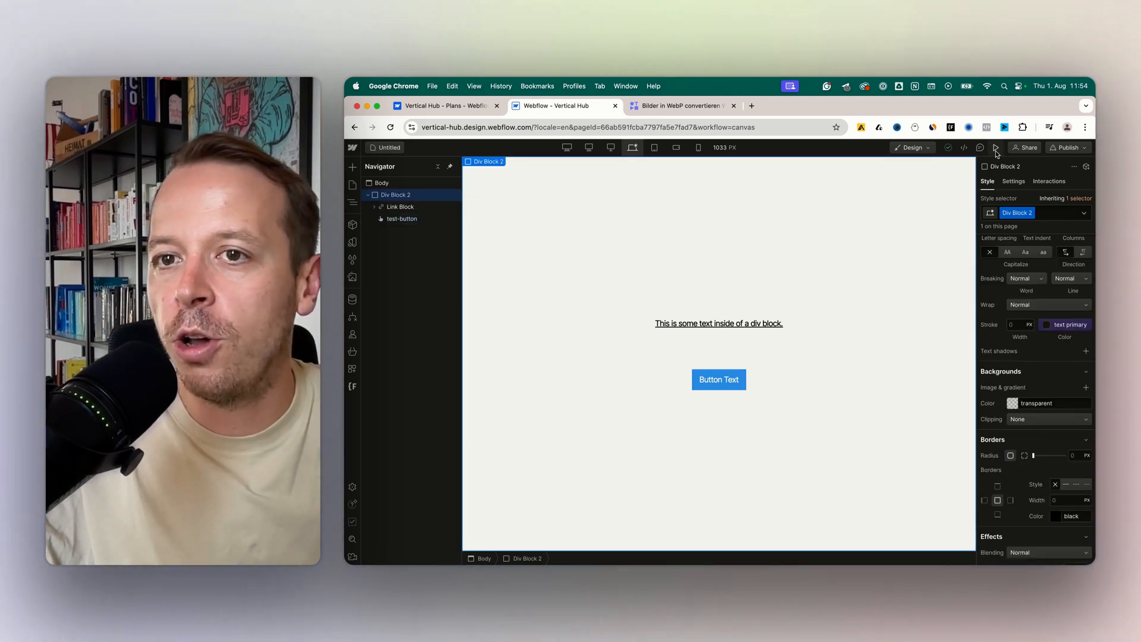
pyautogui.click(995, 147)
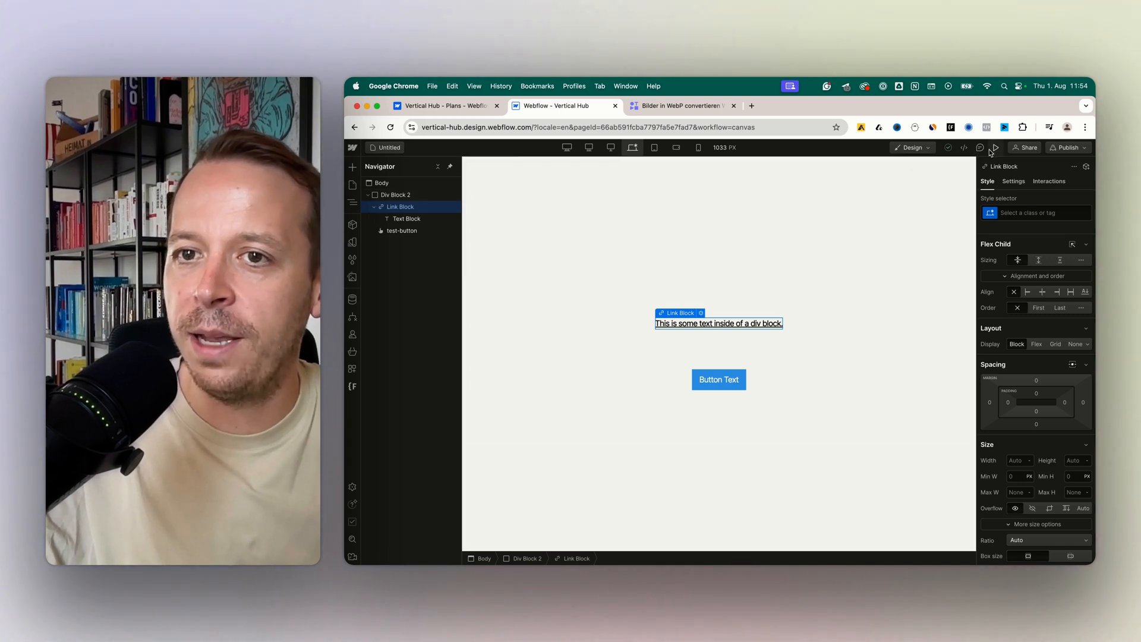
# - Preview the page to test the hover effect, then exit back to the designer
pyautogui.click(995, 147)
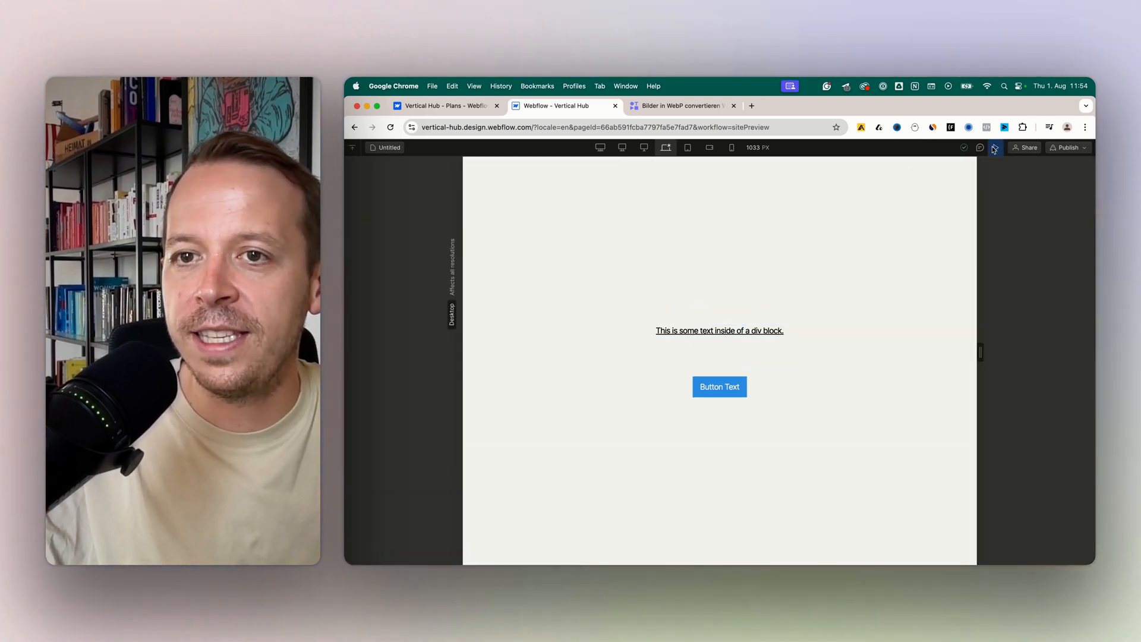
pyautogui.click(994, 147)
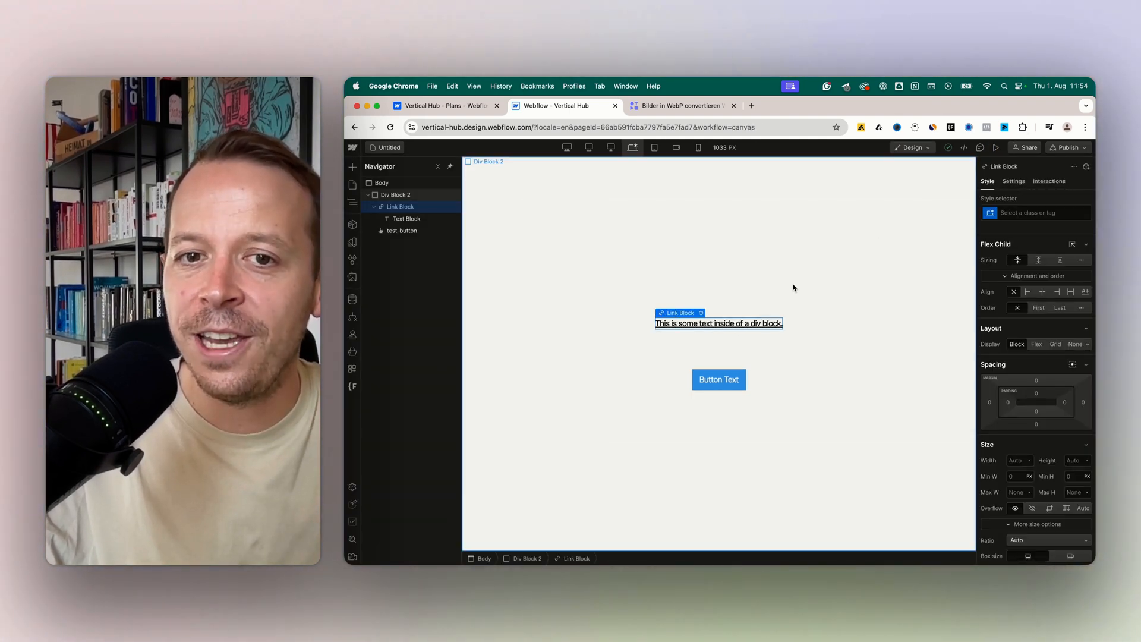
# - Add a new 'red-hover' class to the link block
pyautogui.click(1033, 213)
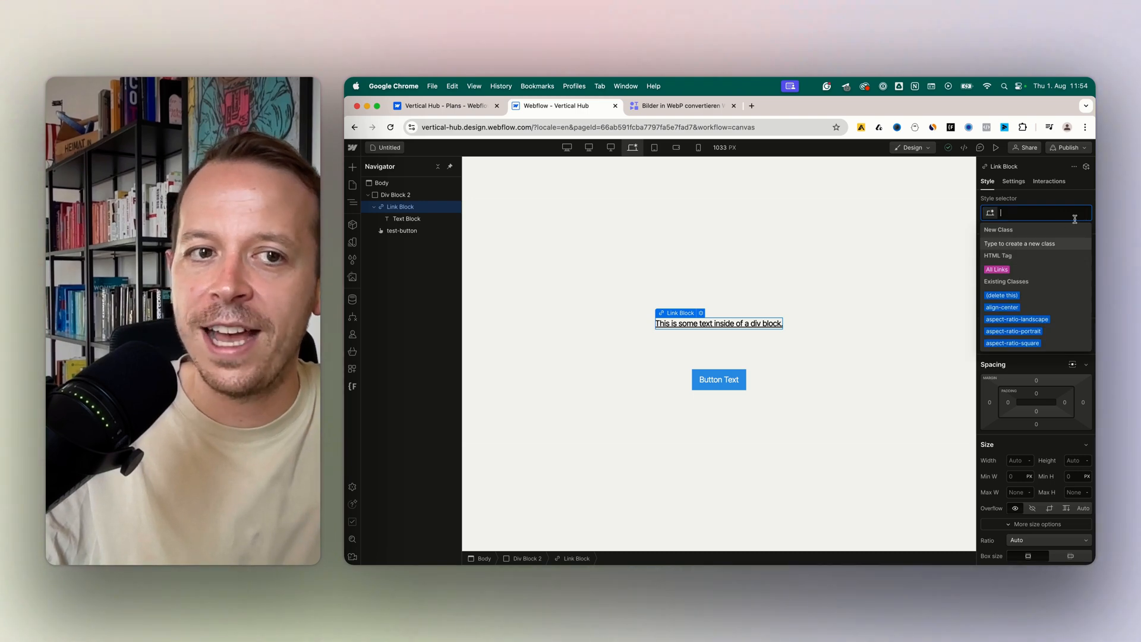
pyautogui.write('red-hover Hover')
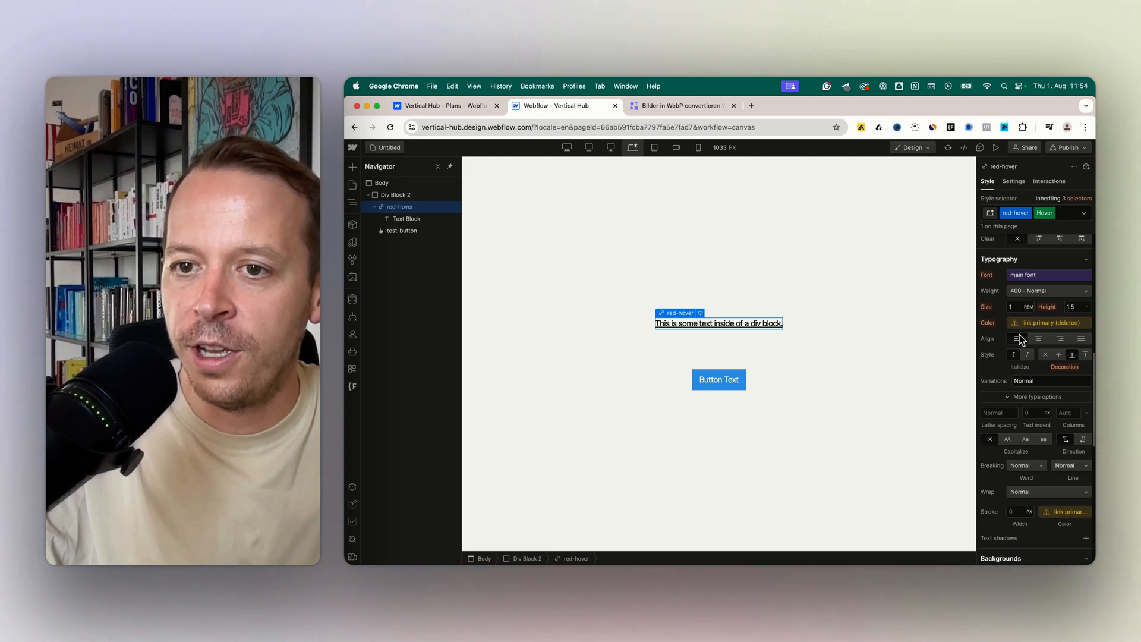
# - Unlink the deleted colour variable and set the hover text colour to red
pyautogui.click(1050, 322)
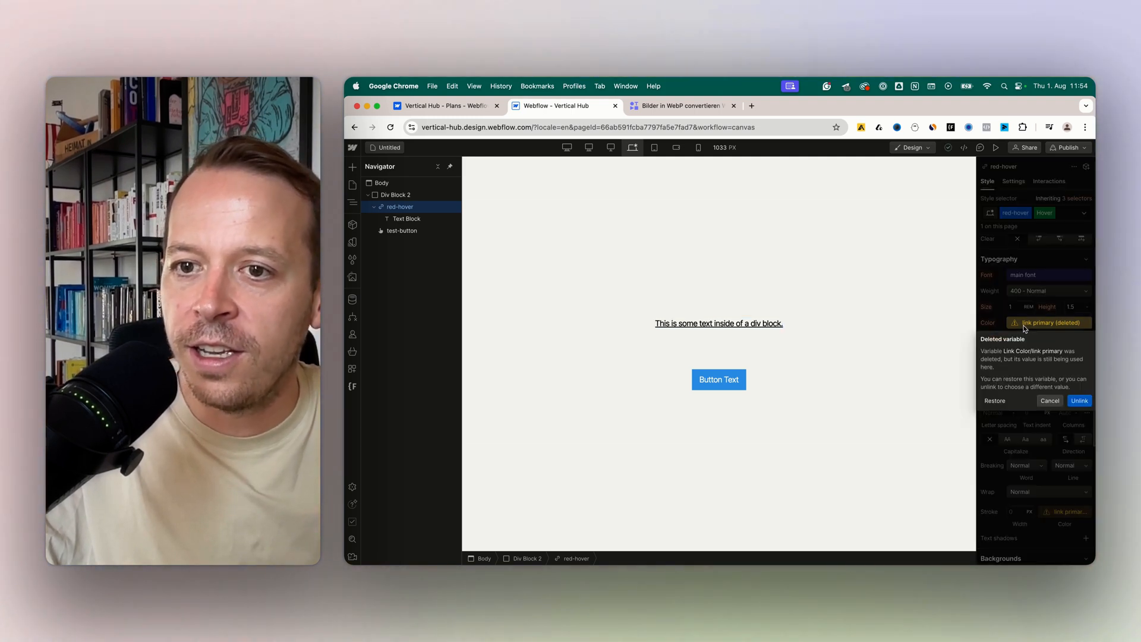
pyautogui.click(1078, 400)
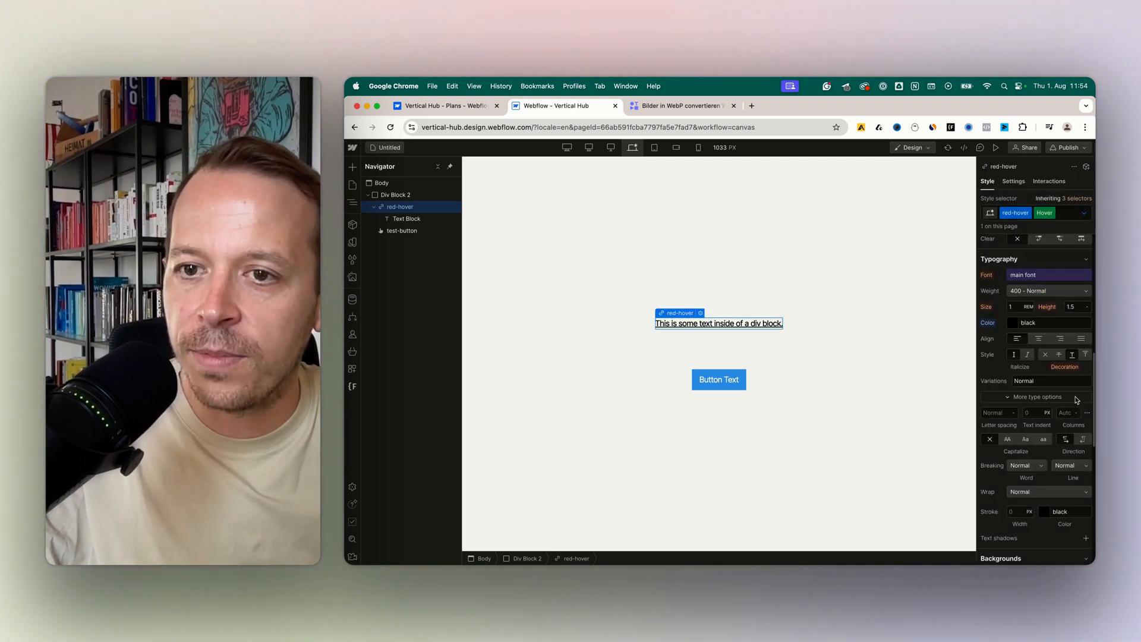
pyautogui.click(1012, 322)
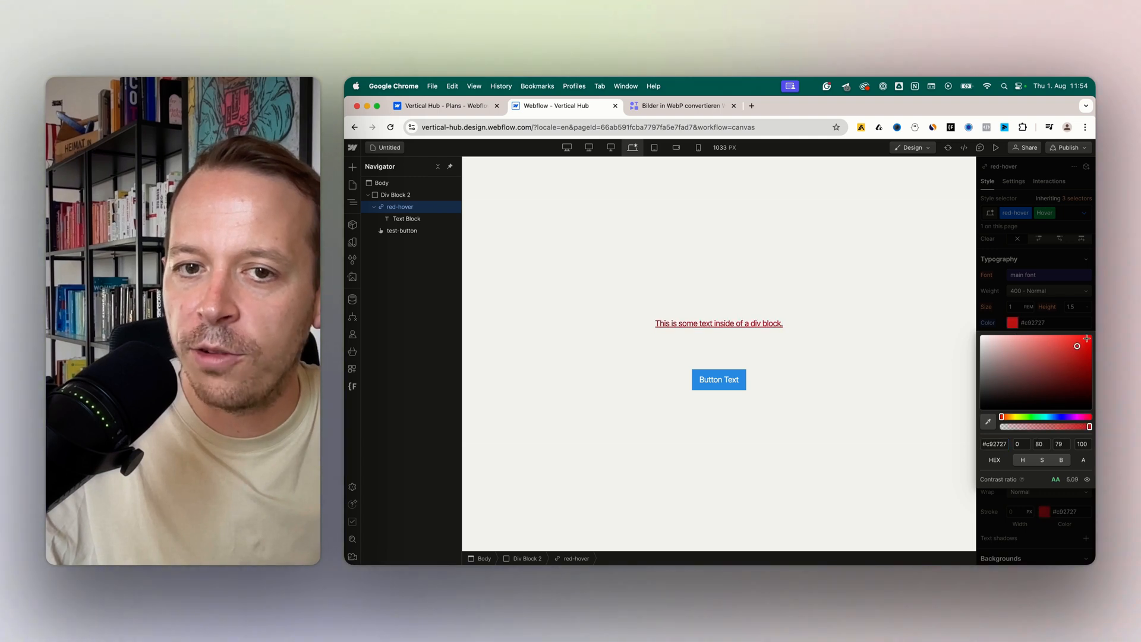
pyautogui.click(719, 323)
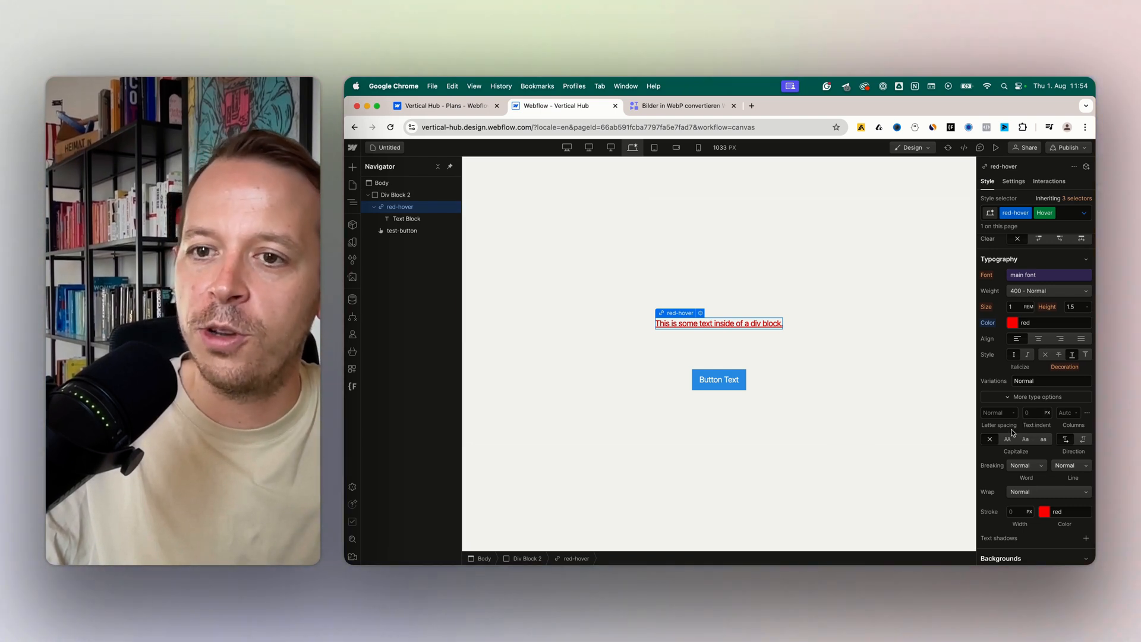
# - Set the hover font weight to 700 Bold, then hover the link to check
pyautogui.click(1048, 291)
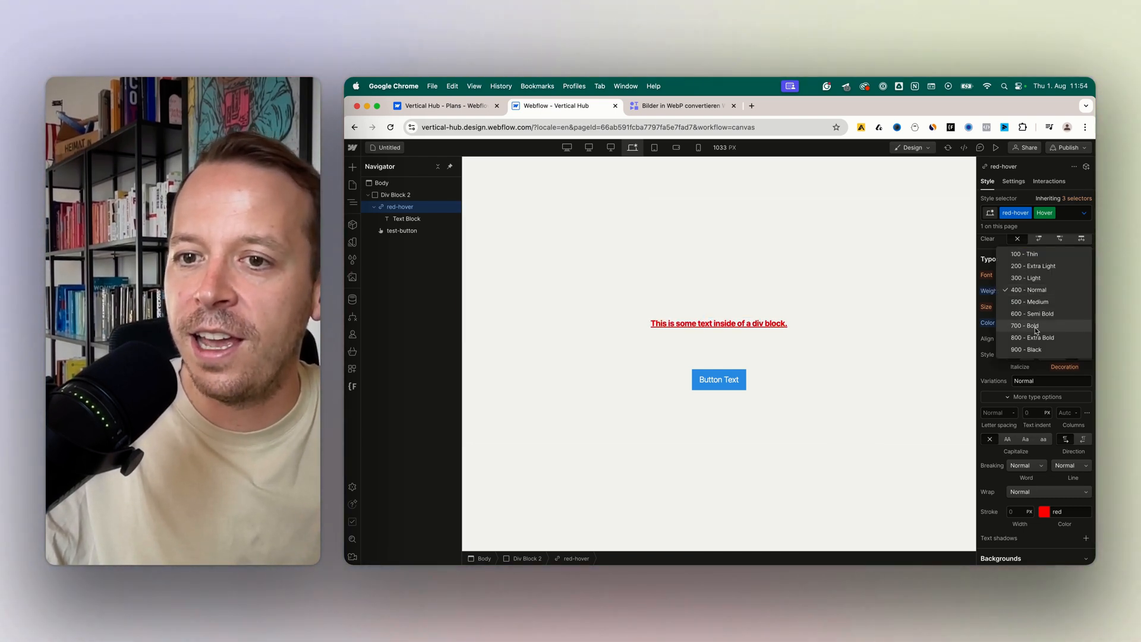
pyautogui.click(396, 194)
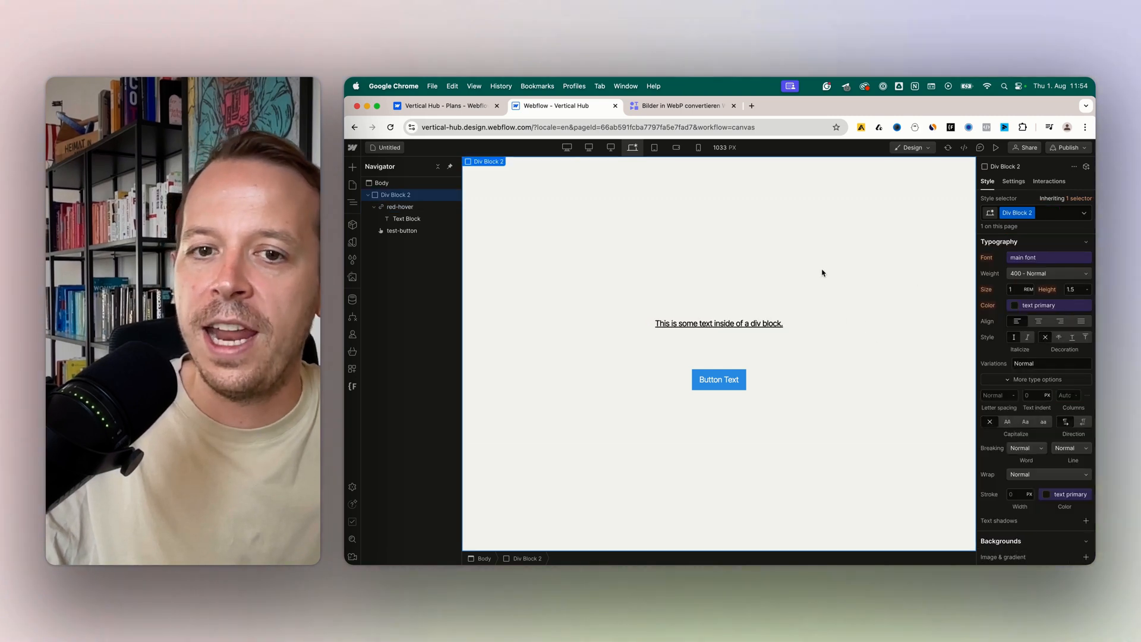
pyautogui.moveTo(713, 333)
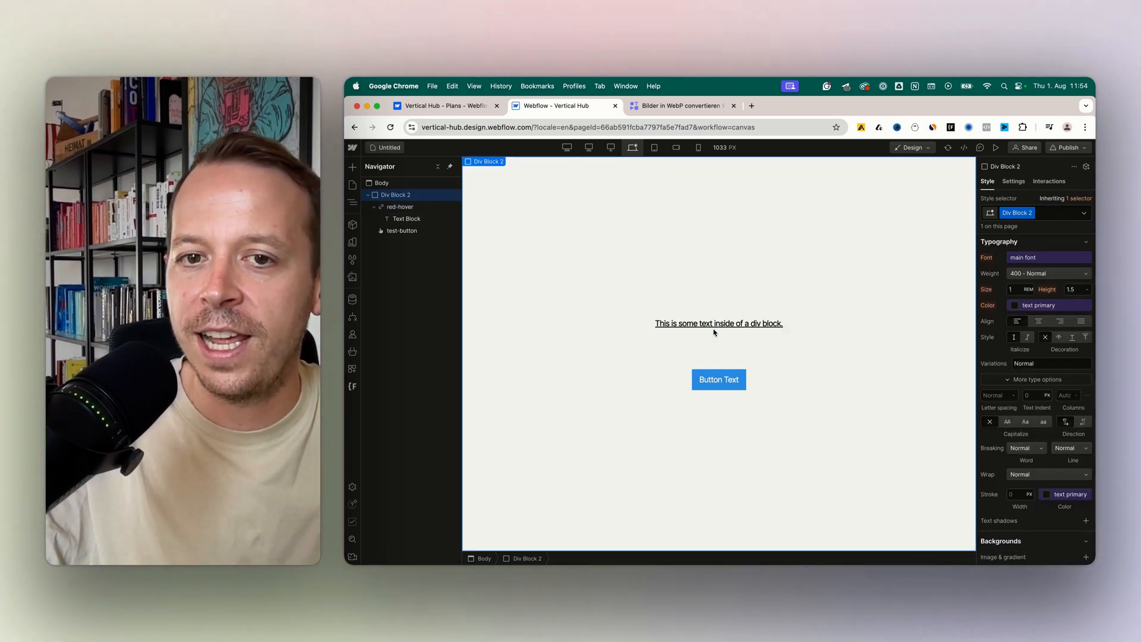
pyautogui.click(718, 323)
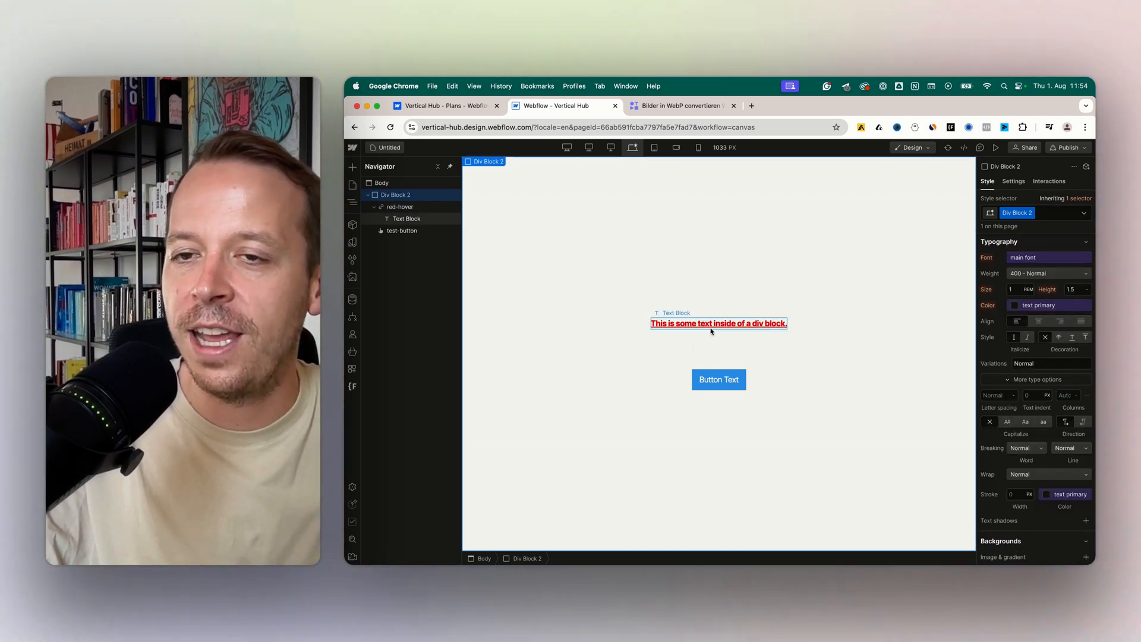